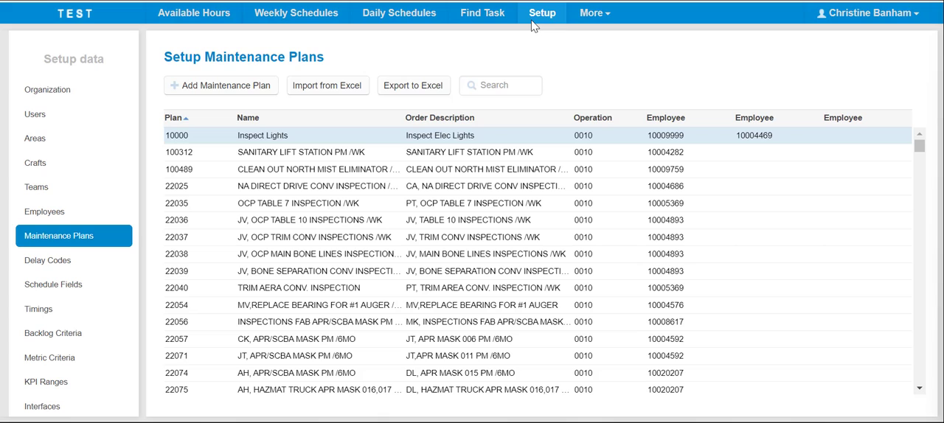
mouse_move(156, 214)
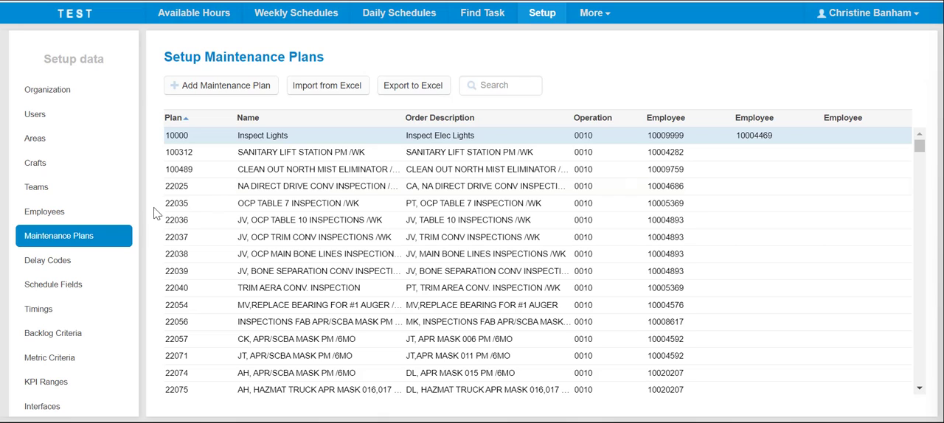
mouse_move(95, 251)
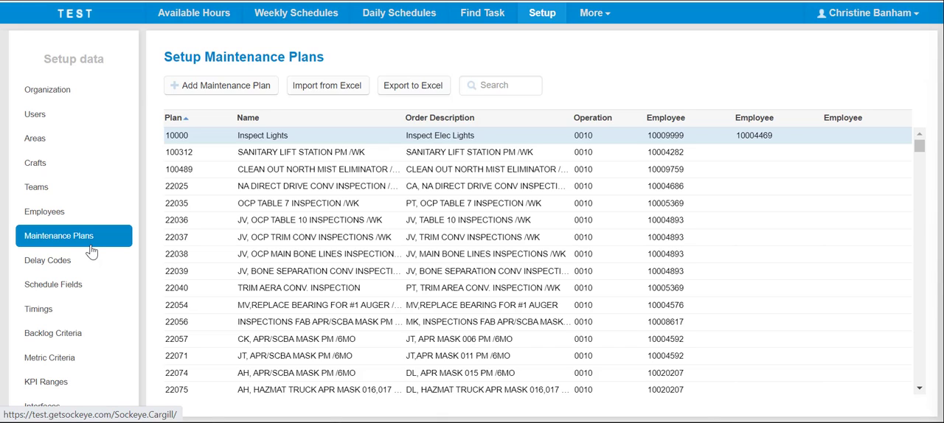
mouse_move(127, 231)
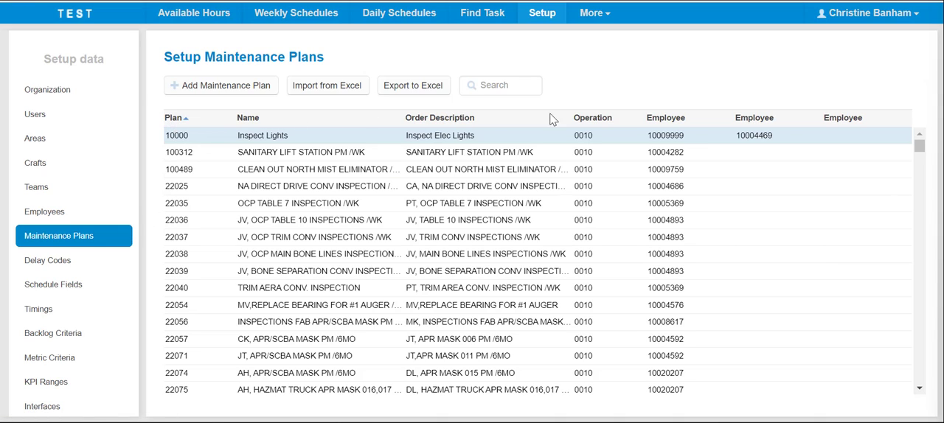
mouse_move(614, 124)
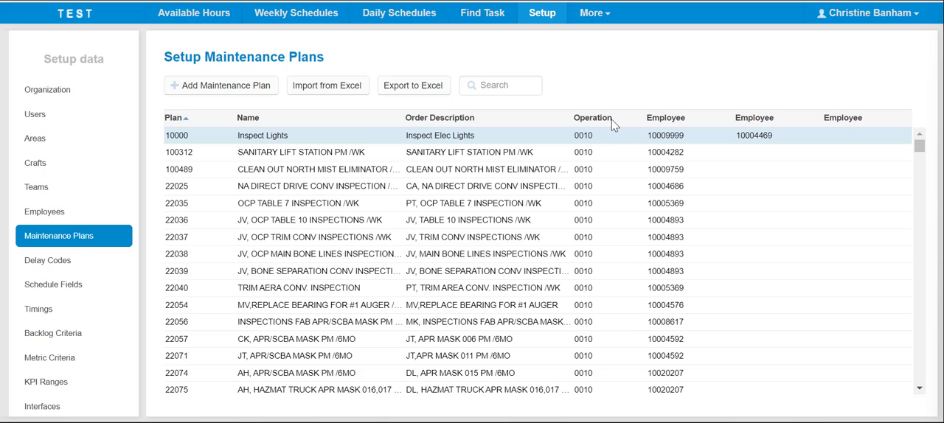
mouse_move(489, 122)
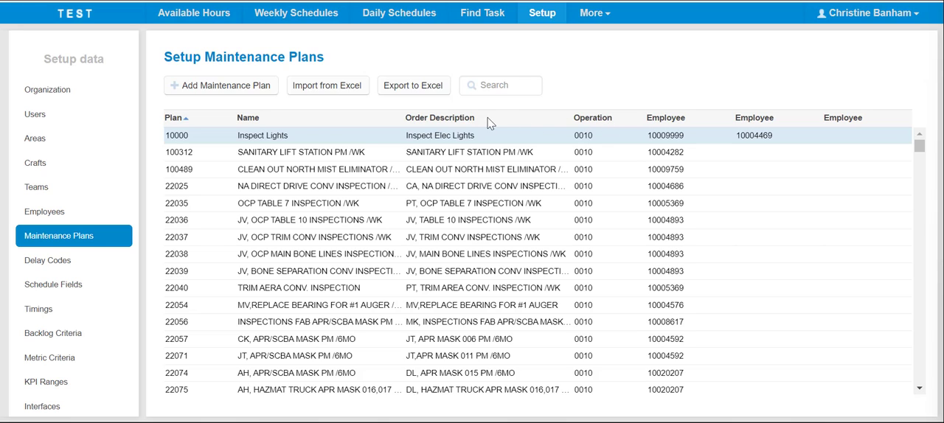
mouse_move(331, 130)
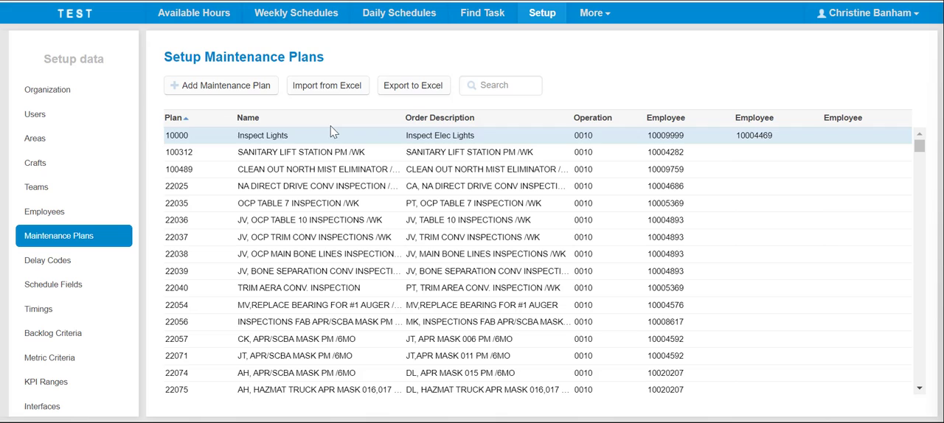
Step: Re-sort the plans by plan number, then confirm deleting plan 10000 Inspect Lights
click(175, 118)
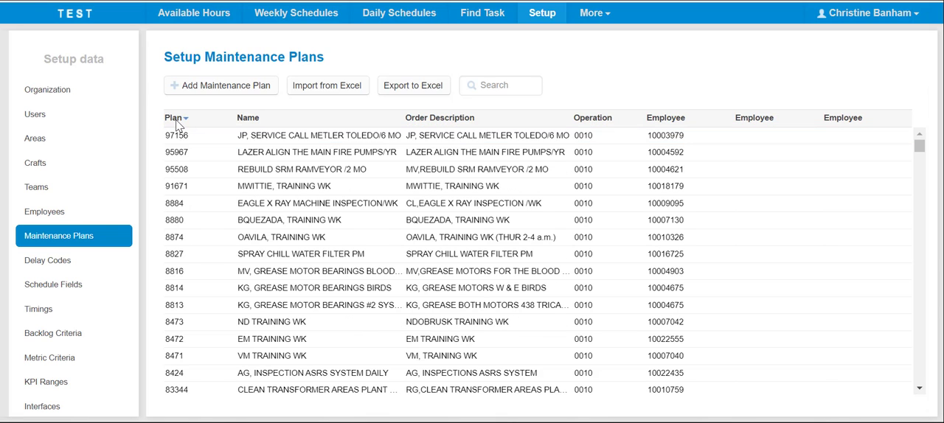
click(176, 118)
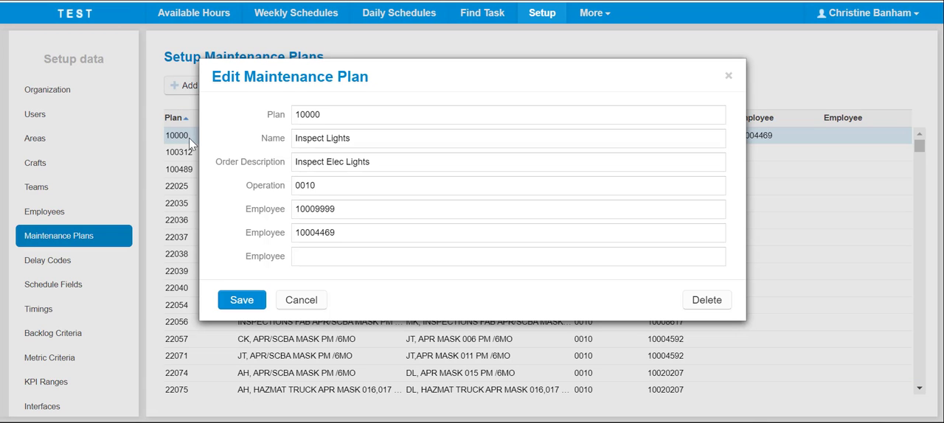
mouse_move(548, 90)
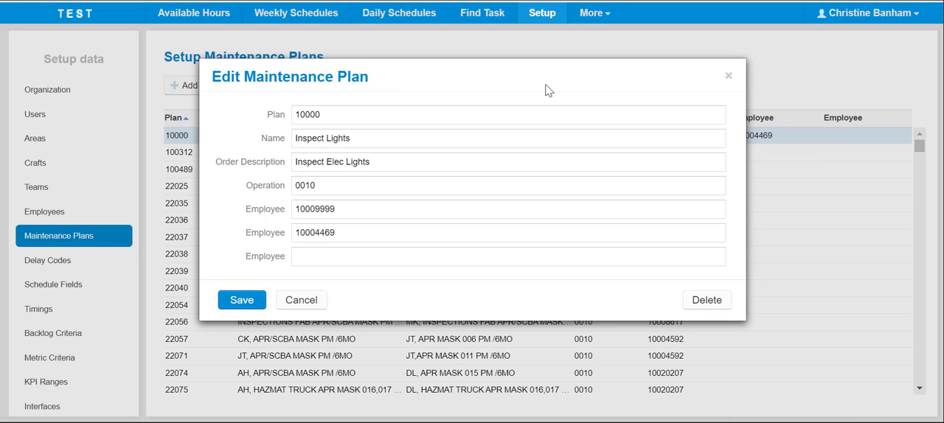
mouse_move(605, 160)
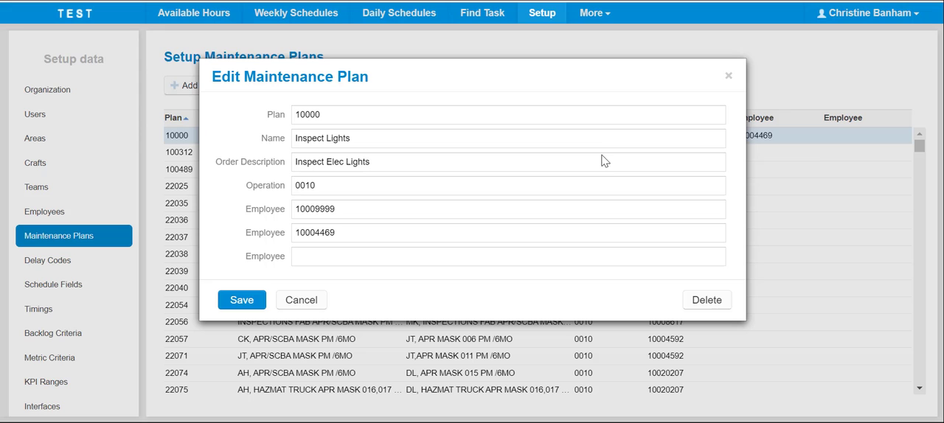
mouse_move(705, 299)
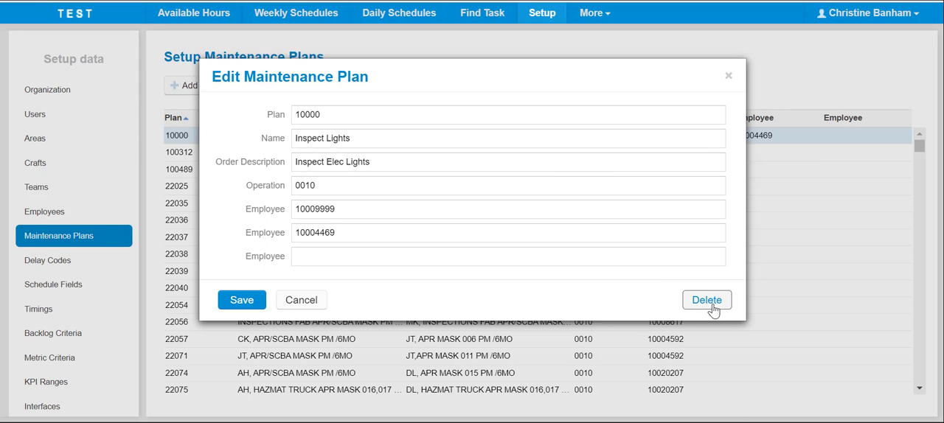
click(705, 299)
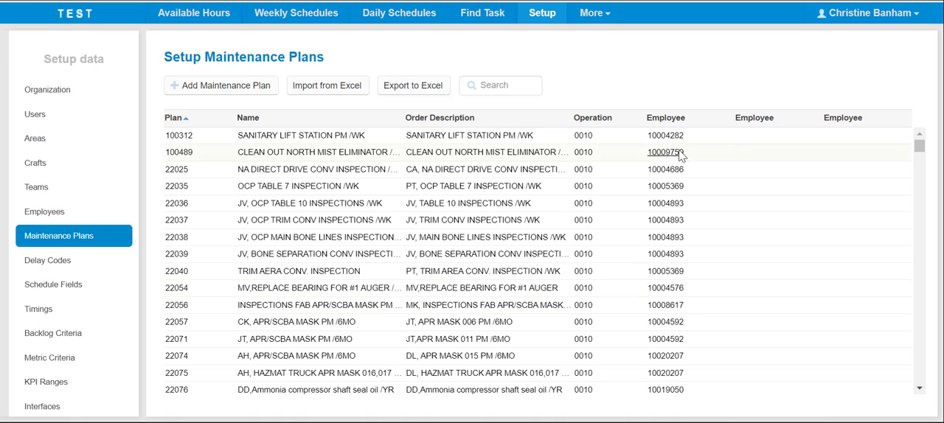